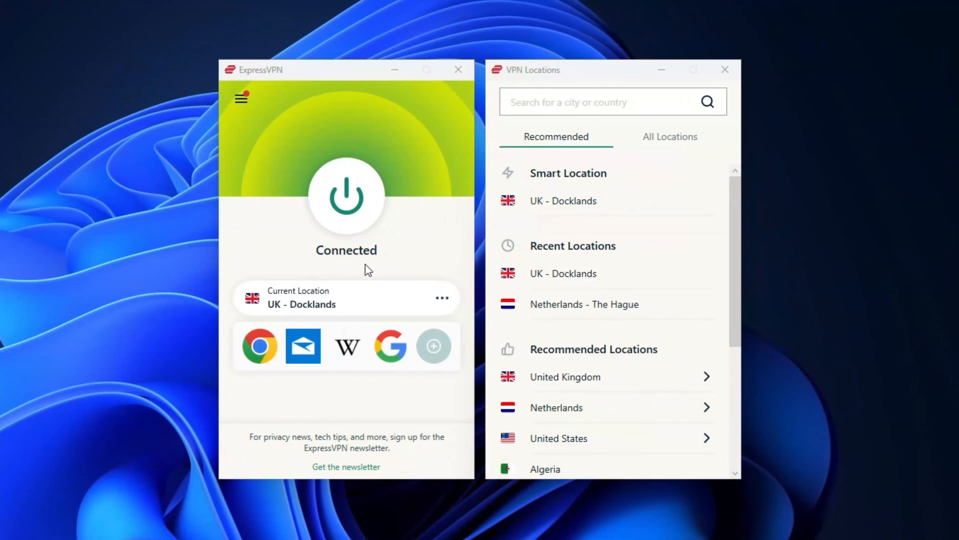
Show the VPN Locations list from the main menu.
click(241, 97)
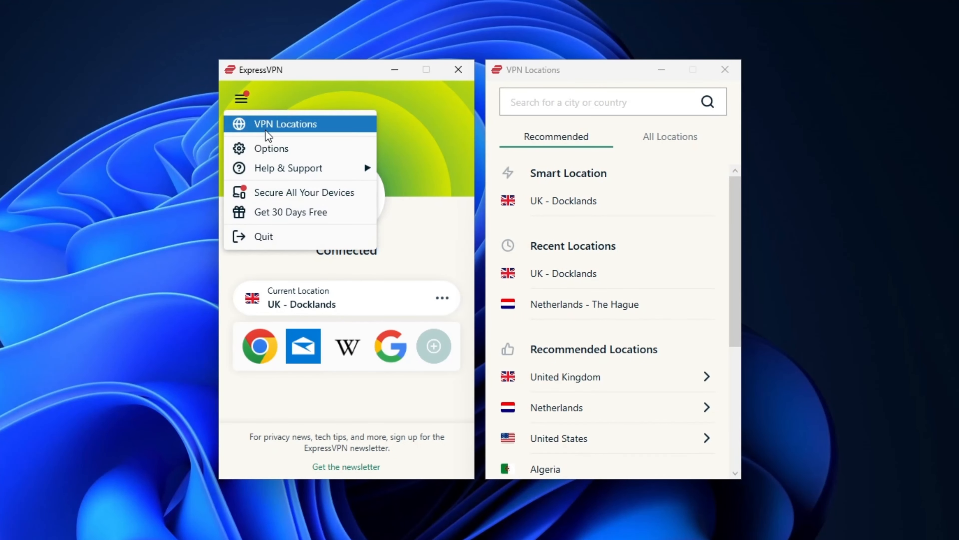
click(271, 148)
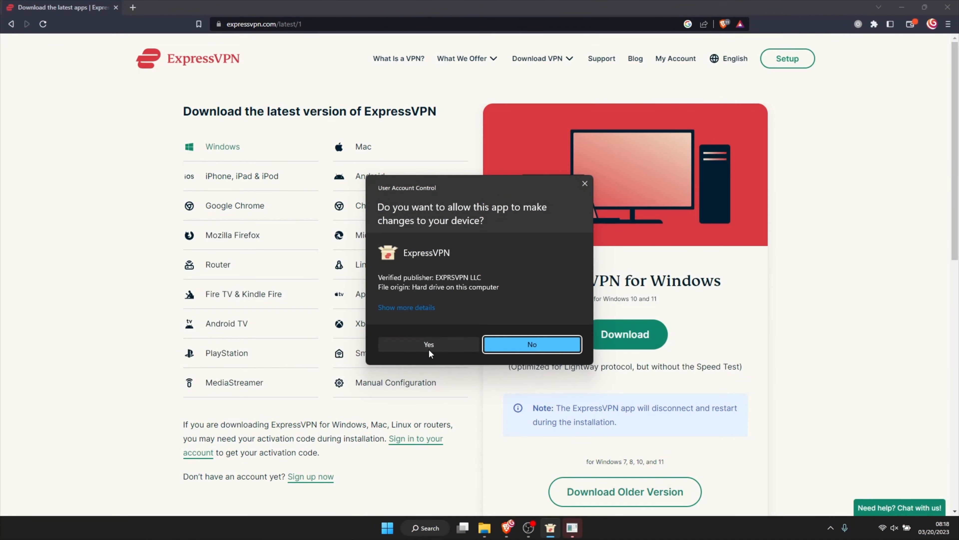
Answer Yes to the User Account Control prompt for the ExpressVPN installer.
click(429, 344)
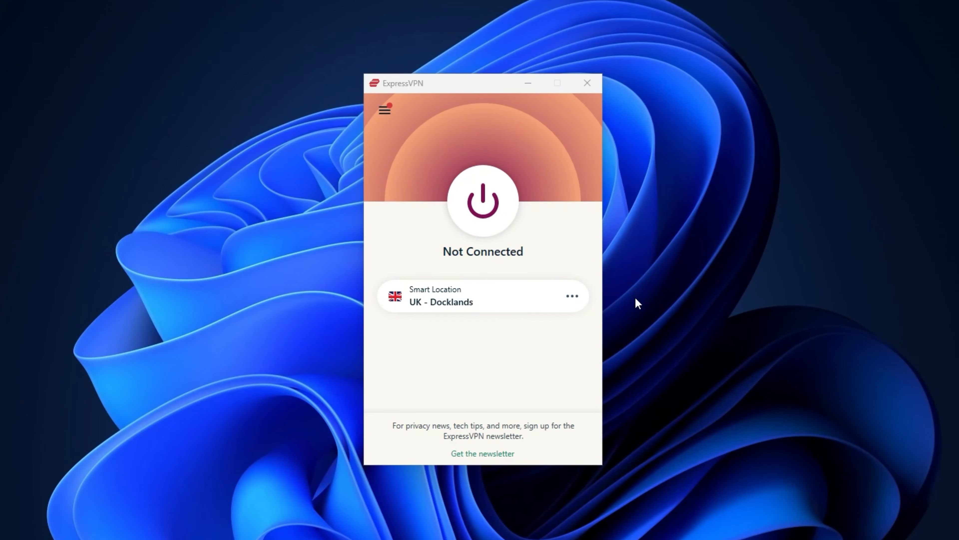
mouse_move(483, 201)
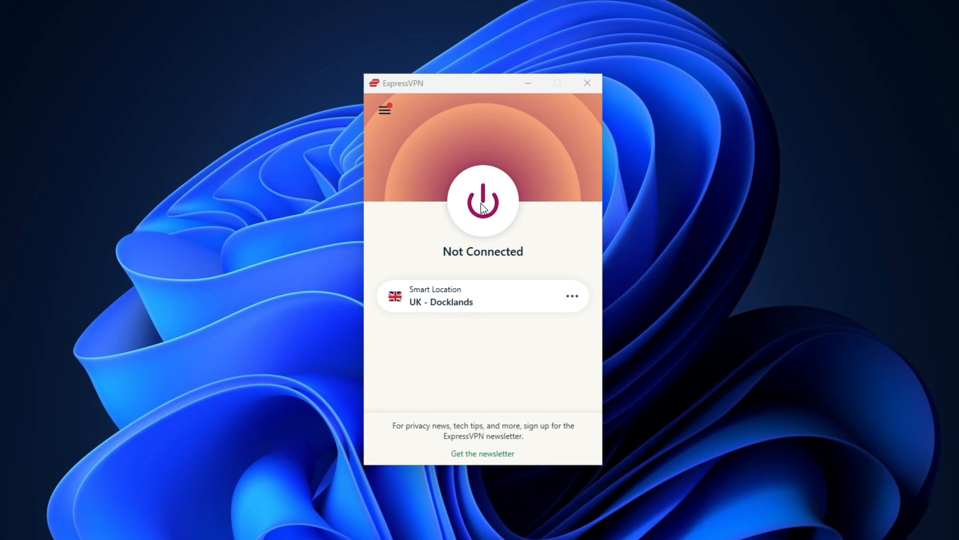
Connect to UK - Docklands via the large power button.
click(482, 201)
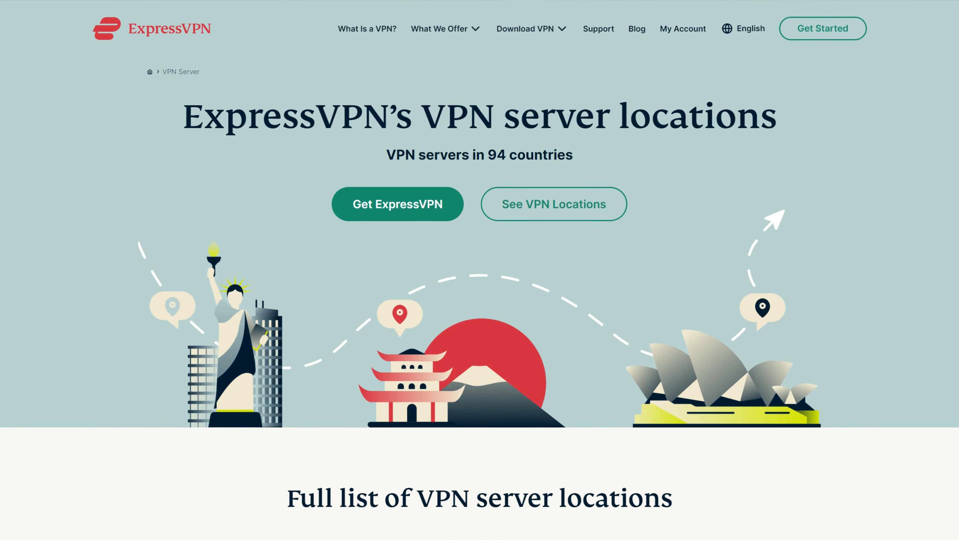
Scroll the server locations page through the Americas and Europe tables.
scroll(down, 3)
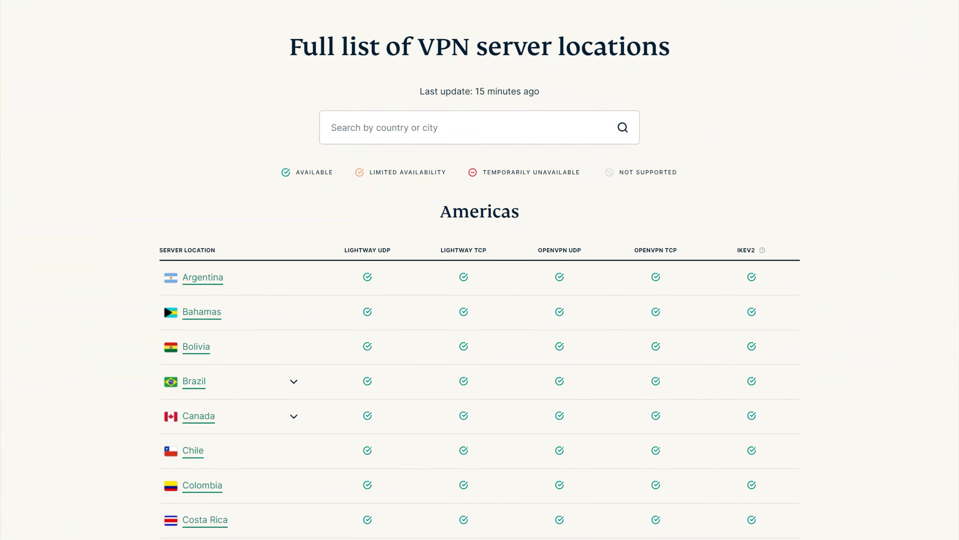
scroll(down, 3)
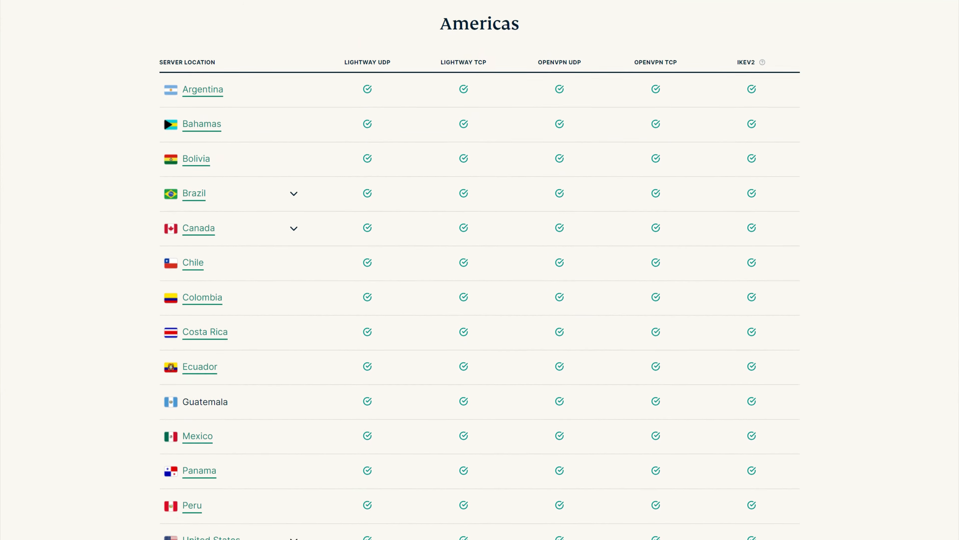
scroll(down, 3)
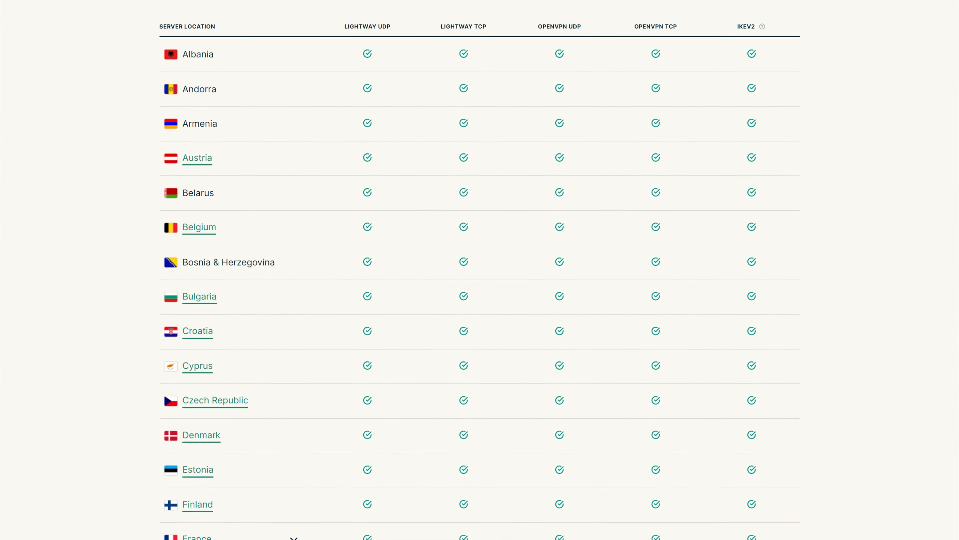
scroll(down, 3)
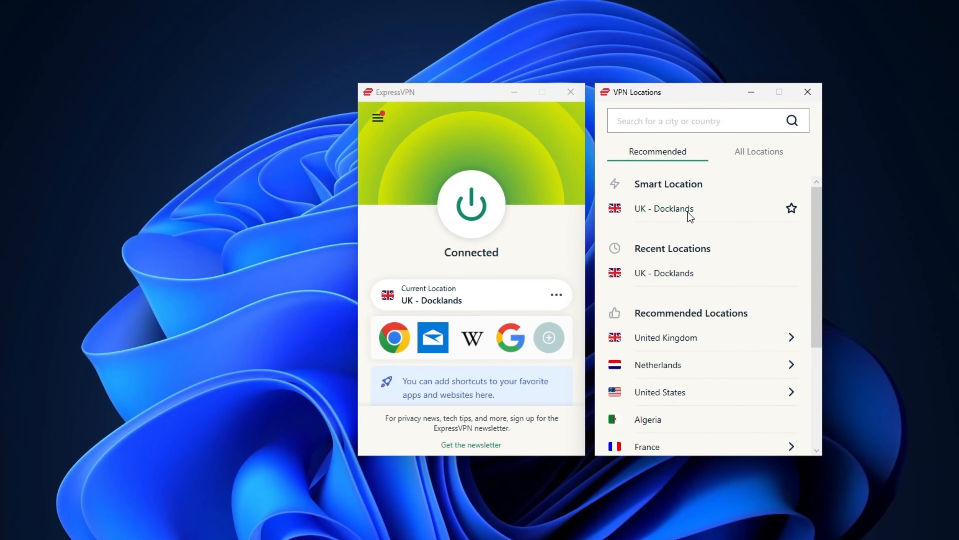
mouse_move(670, 348)
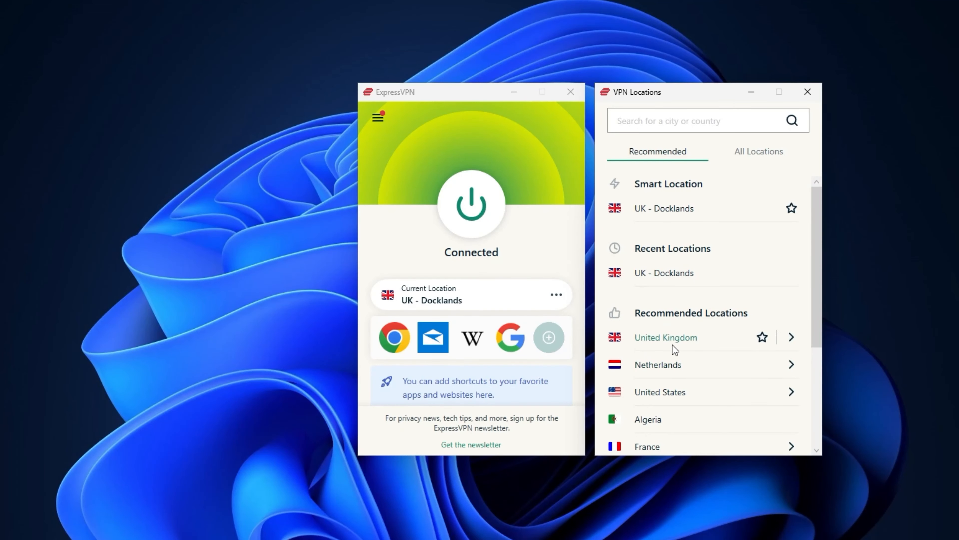
Close the locations list and show the Current Location card's three-dot choices.
click(807, 92)
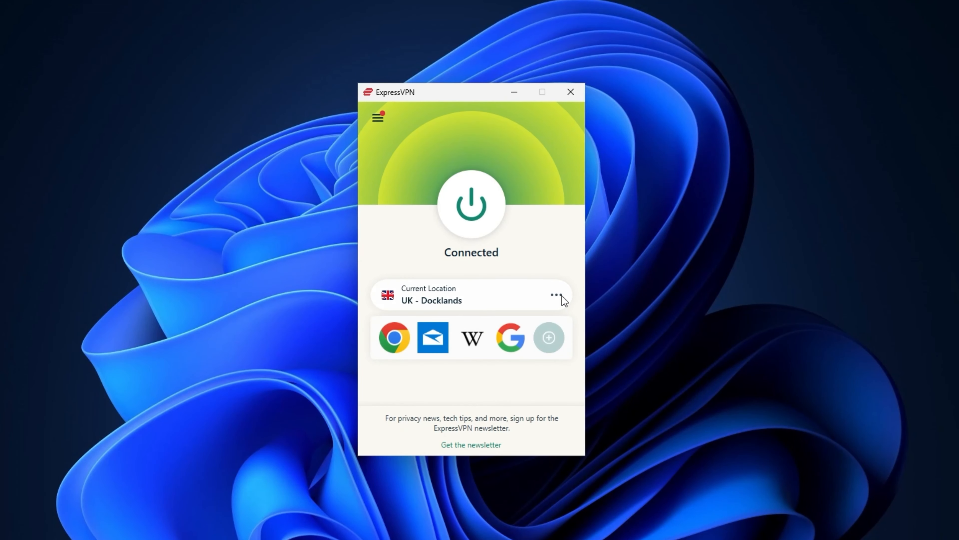
click(554, 295)
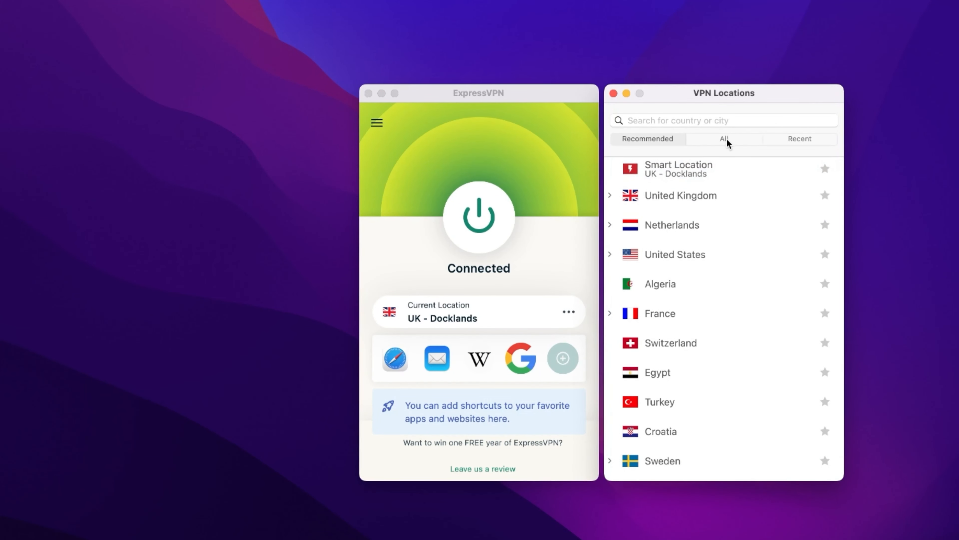
Switch VPN Locations to the All tab and scroll the Recommended list.
click(724, 138)
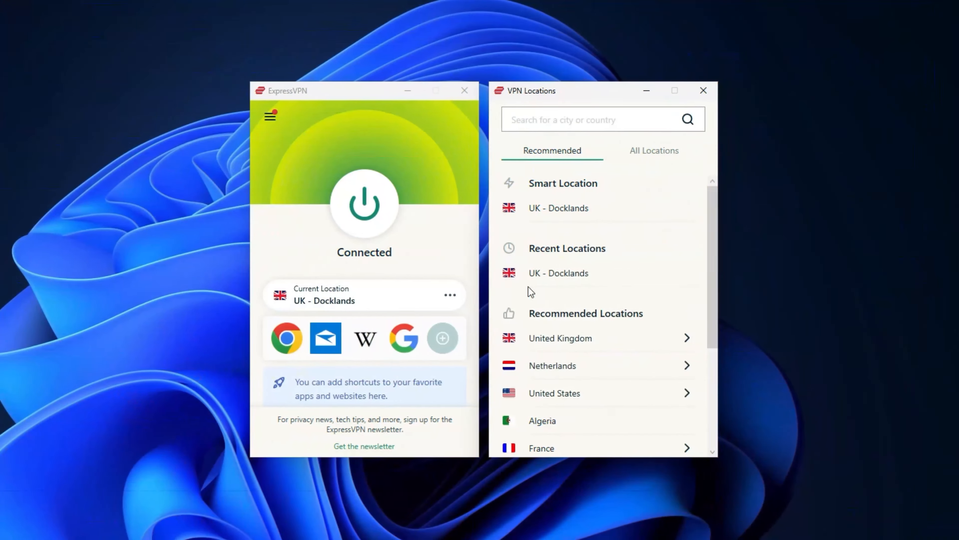
scroll(down, 3)
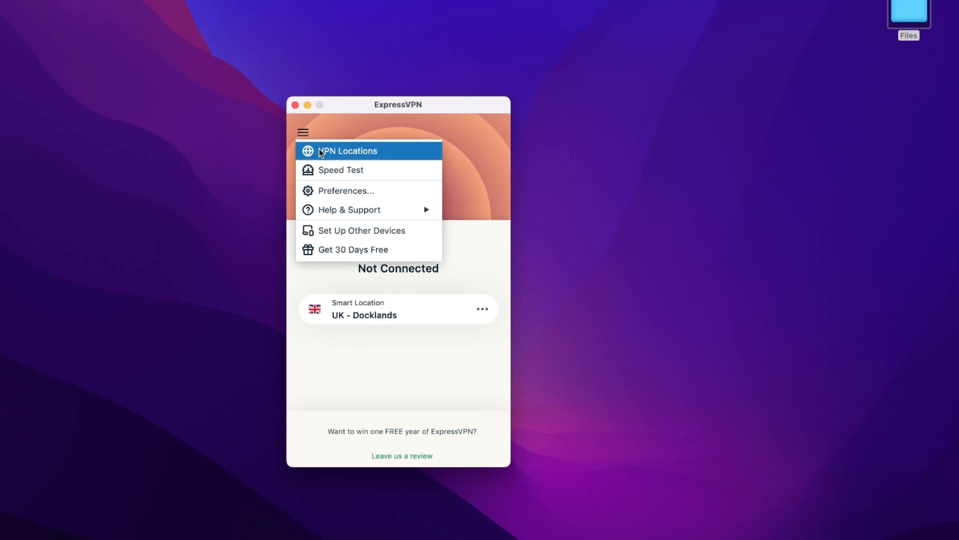
Launch the Speed Test and run it for every server location.
click(341, 170)
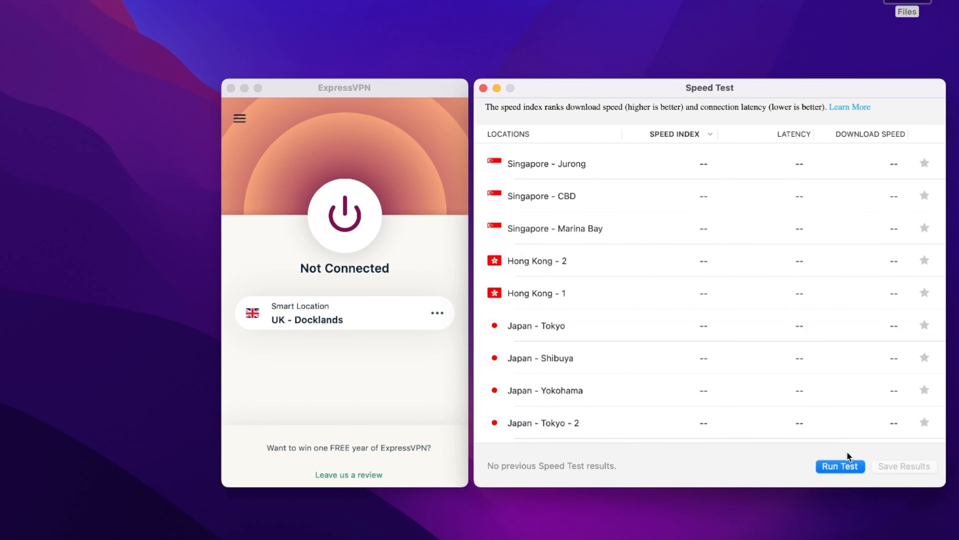
click(839, 466)
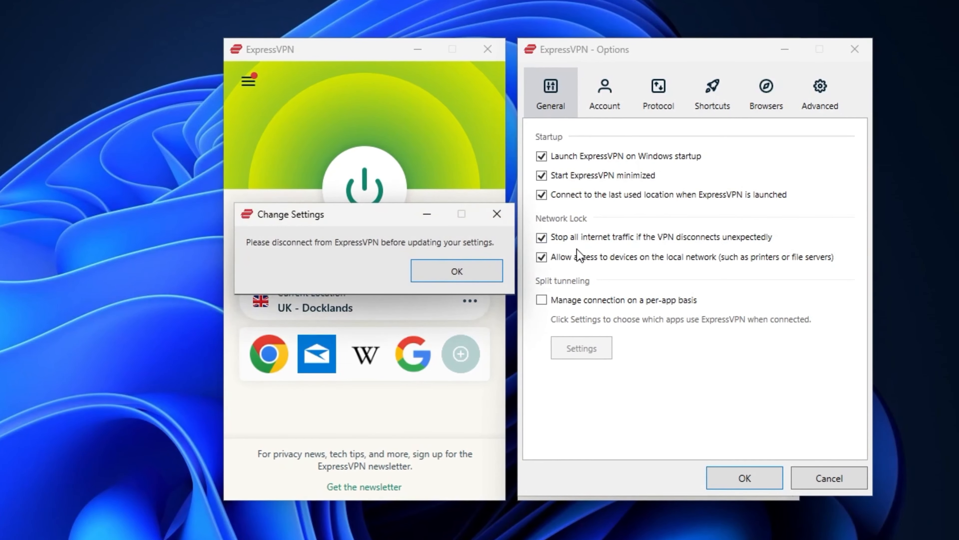
Acknowledge the Change Settings warning with OK.
click(455, 270)
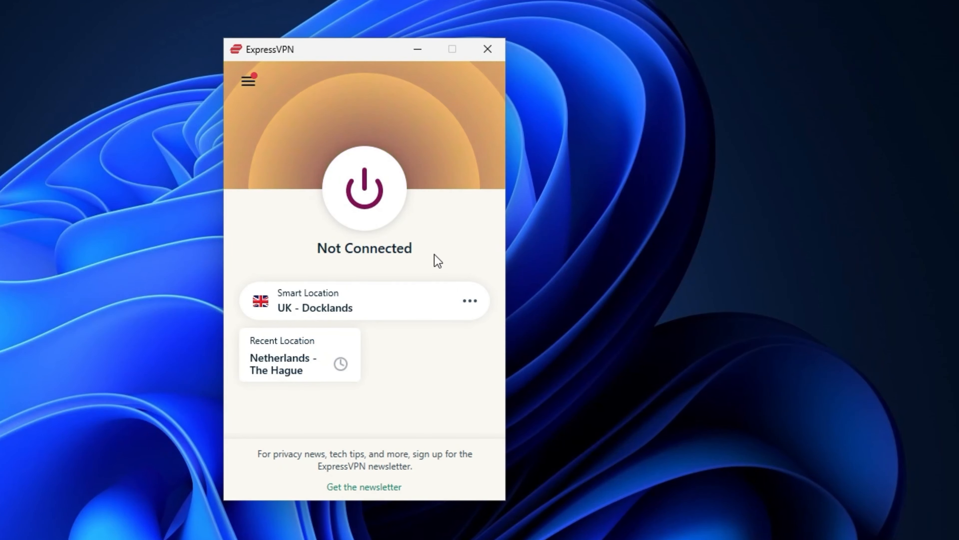
click(247, 79)
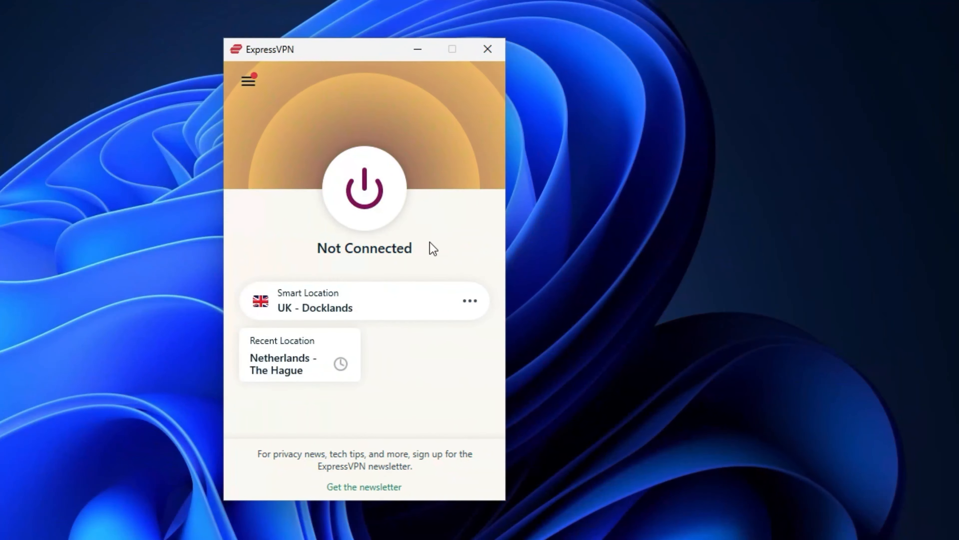
In Options > General, toggle both Network Lock checkboxes off and back on, then move to Account.
click(249, 79)
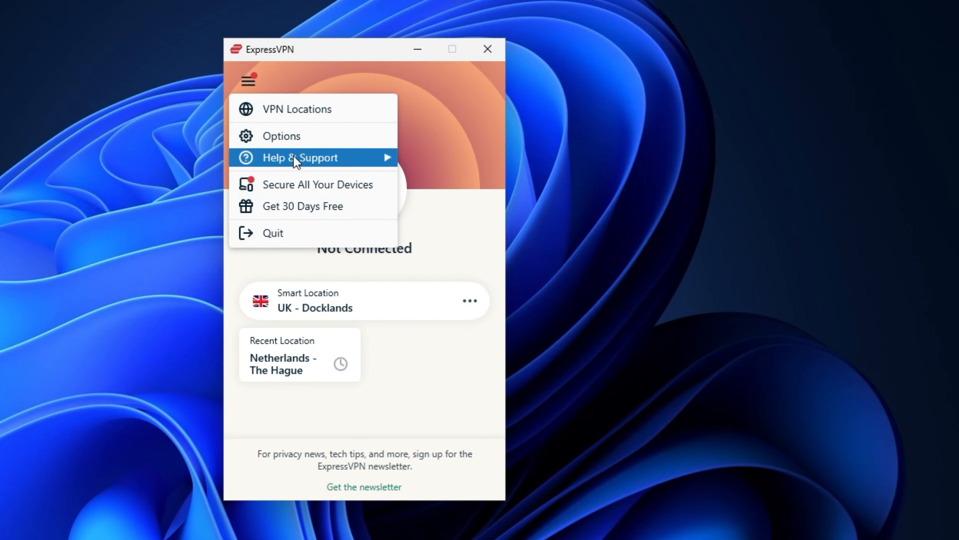
click(281, 136)
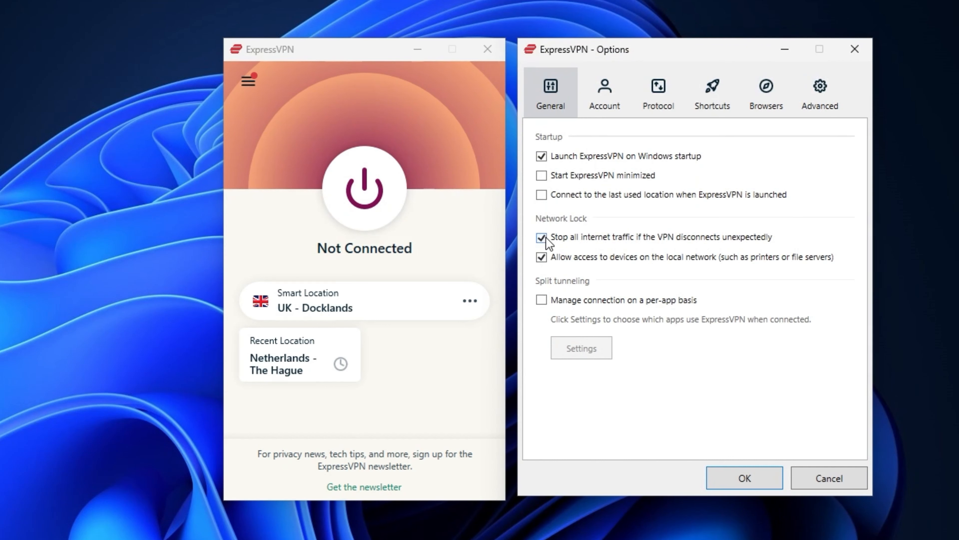
click(541, 238)
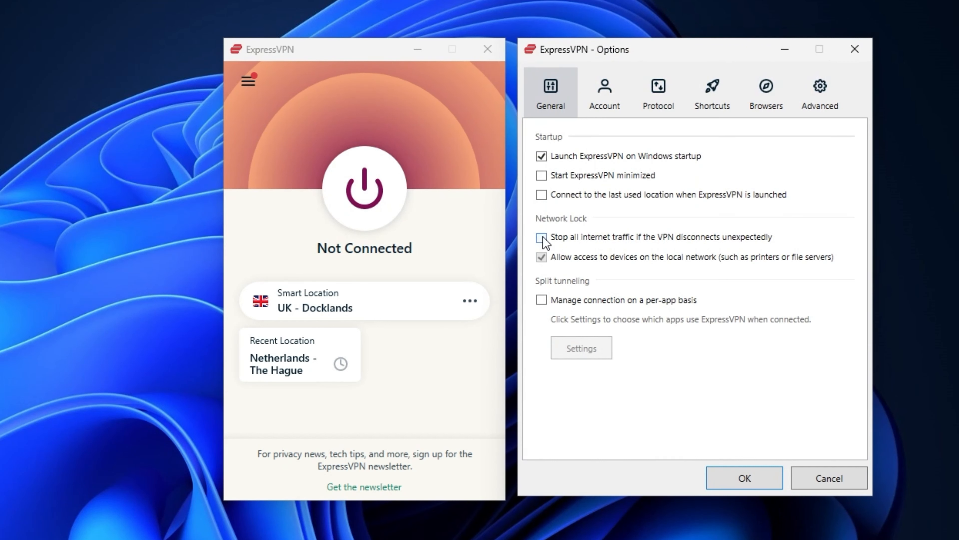
click(540, 237)
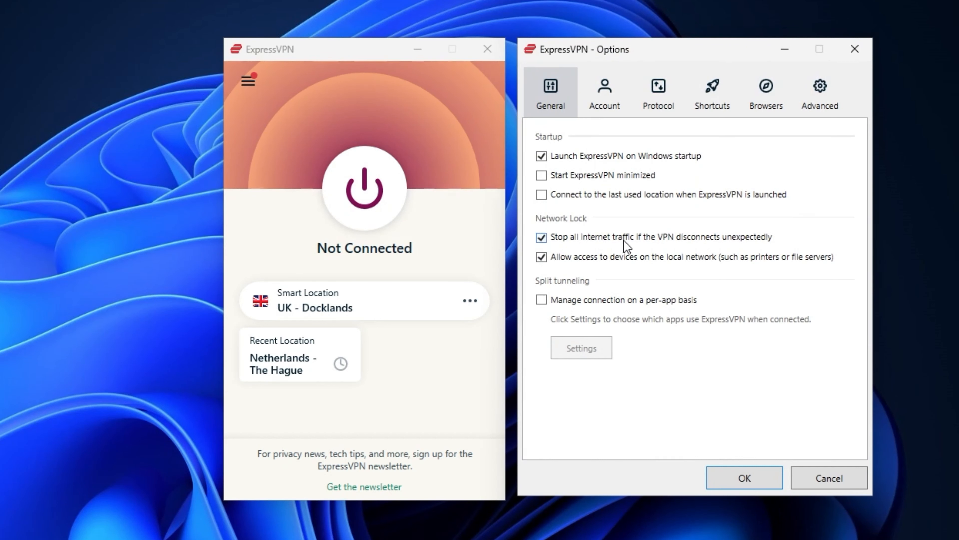
click(541, 256)
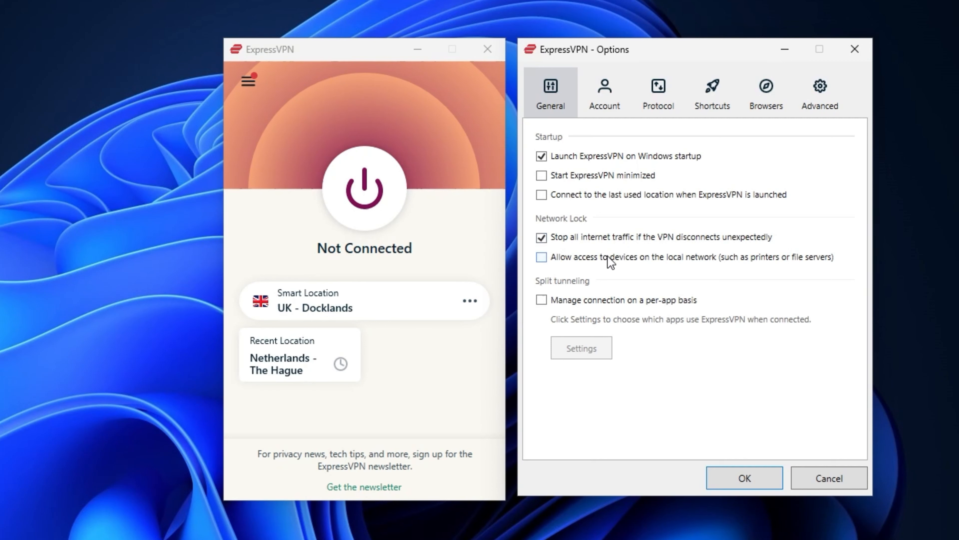
click(541, 256)
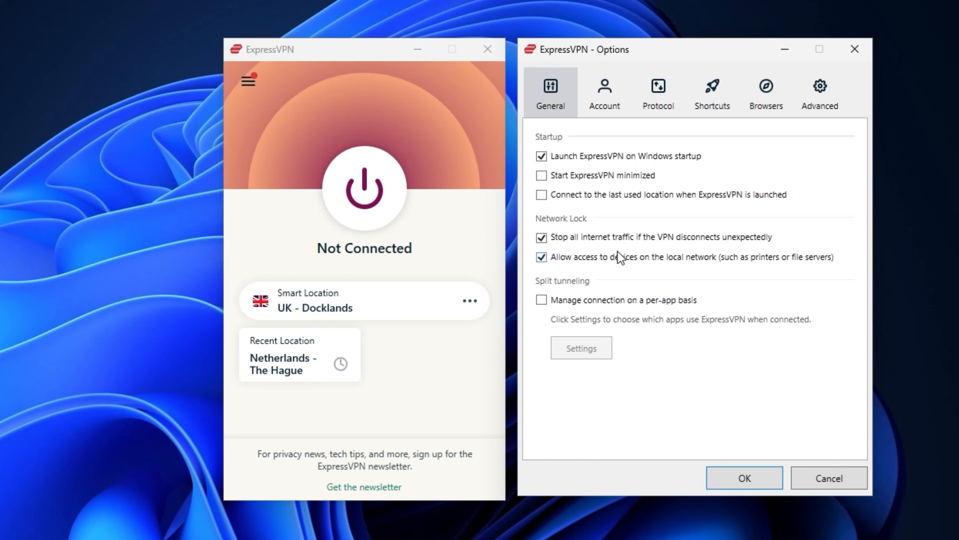
click(604, 92)
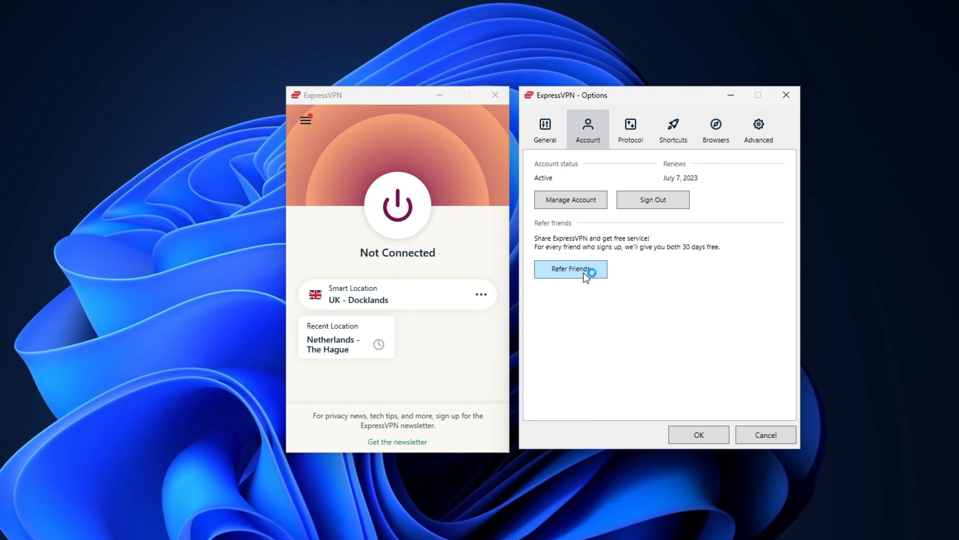
Start Refer Friends from the Account tab of Options.
click(569, 269)
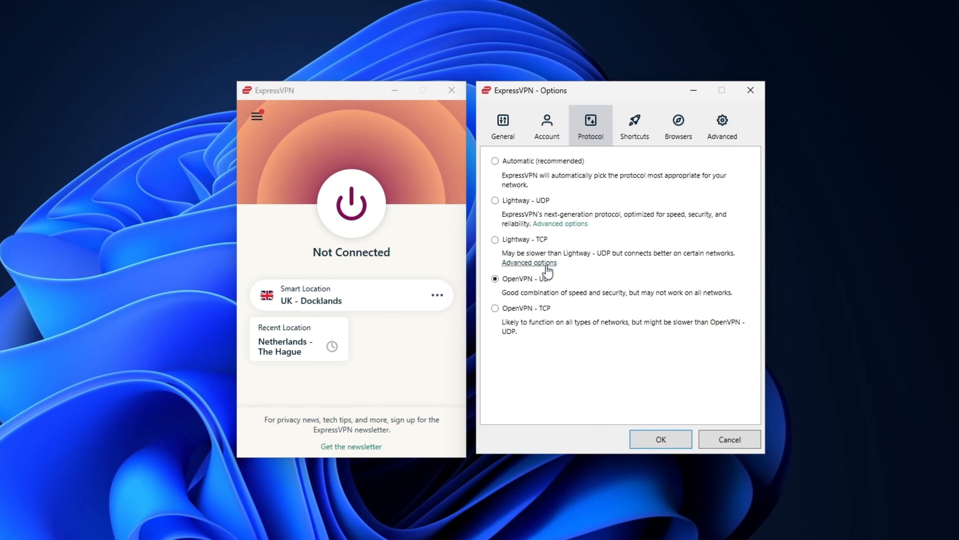
mouse_move(543, 262)
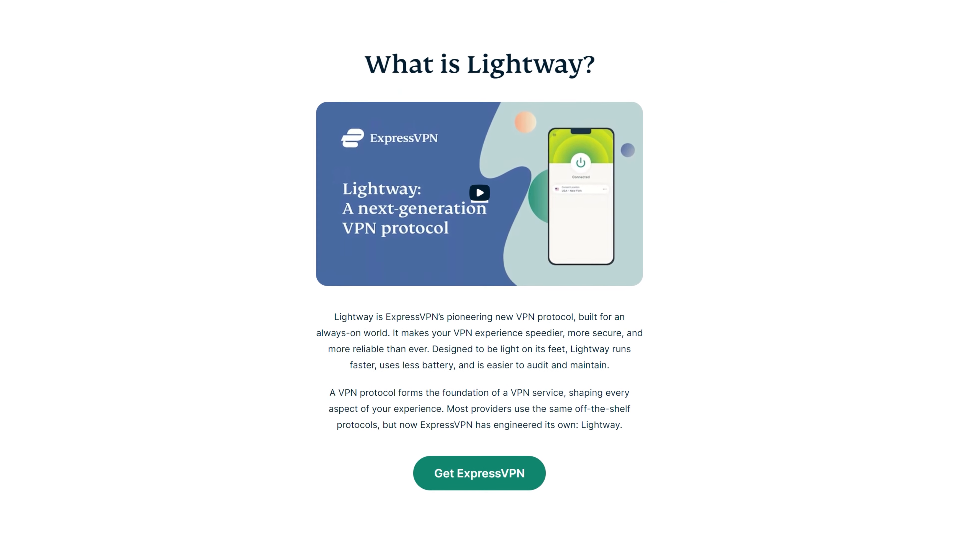
Scroll down through the 'What is Lightway?' page on the ExpressVPN website.
scroll(down, 3)
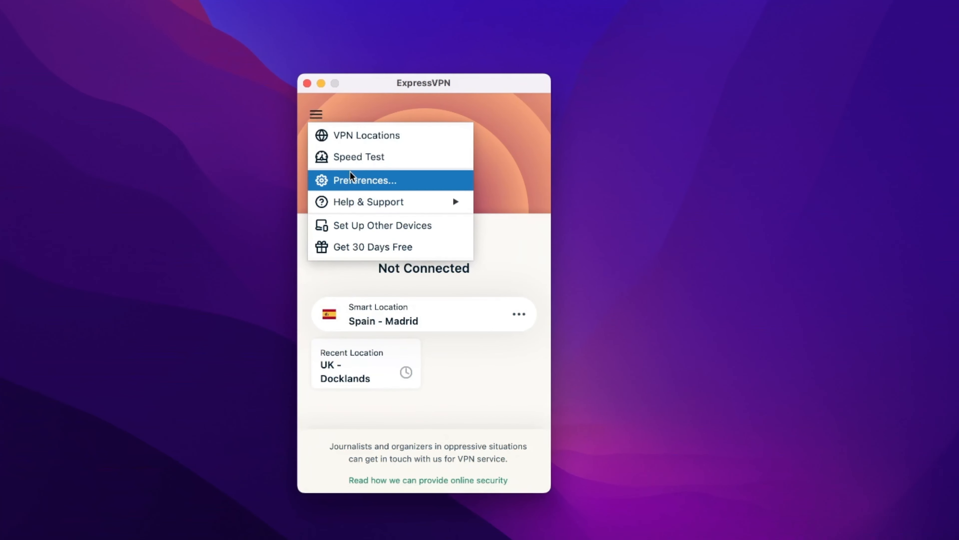
Show the Protocol list in the Mac app's Preferences, then move on to the NordVPN window.
click(365, 179)
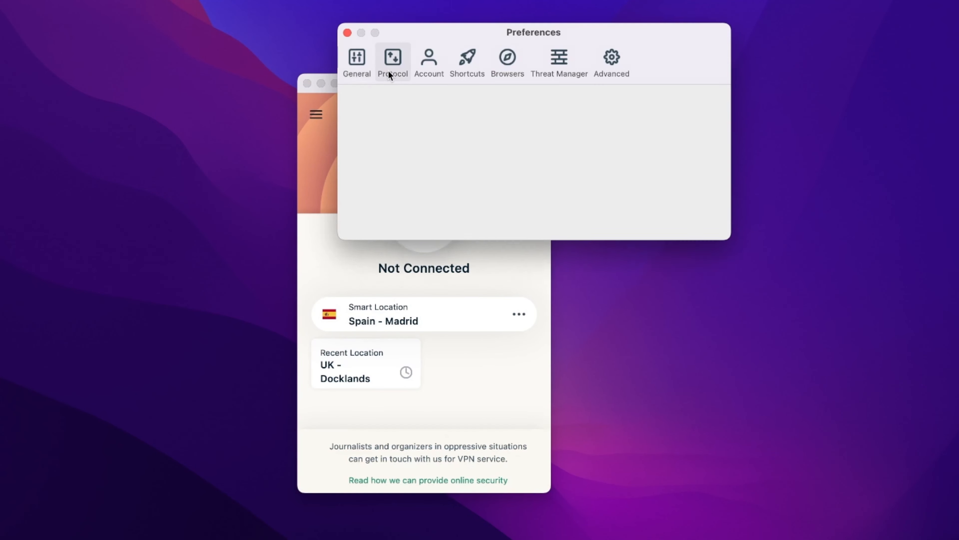
click(392, 61)
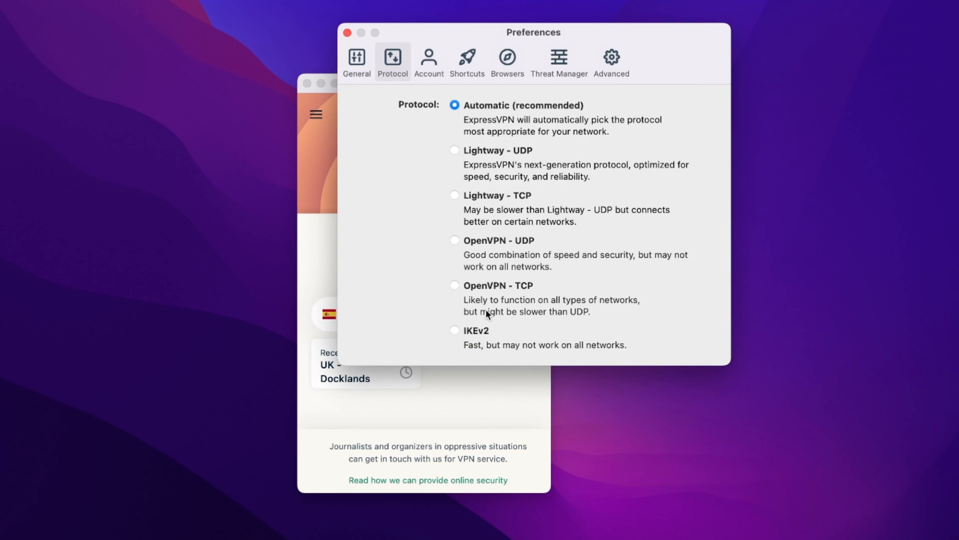
click(454, 330)
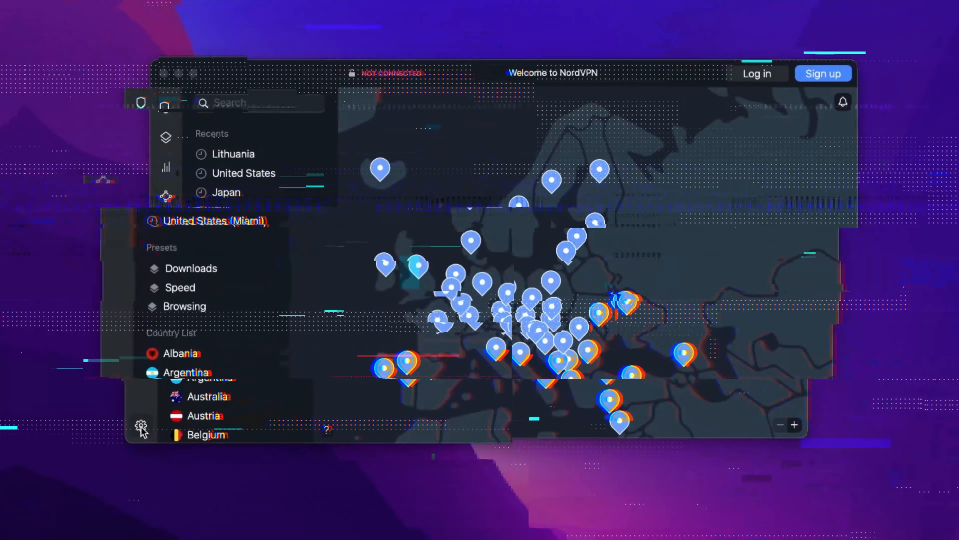
Create a new NordVPN preset and name it 'japan'.
click(143, 426)
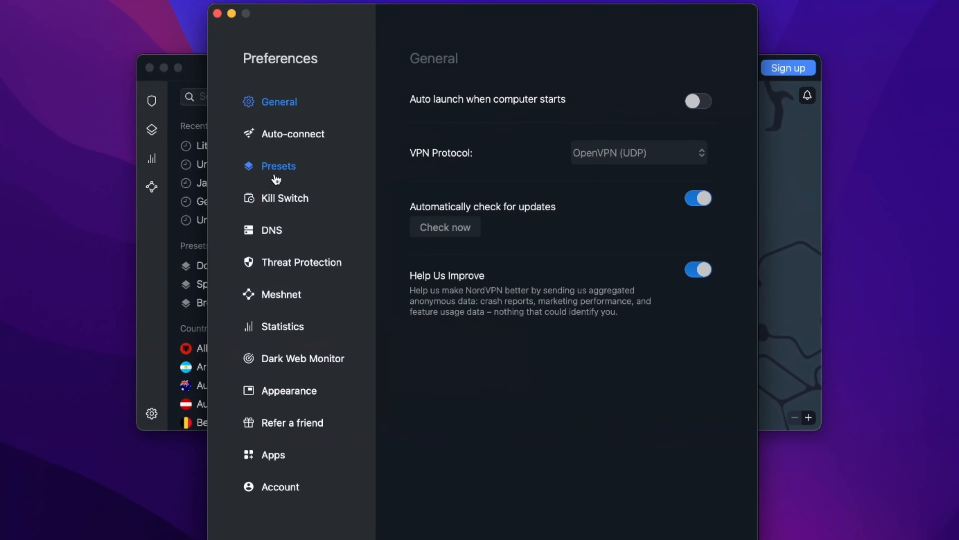
click(278, 166)
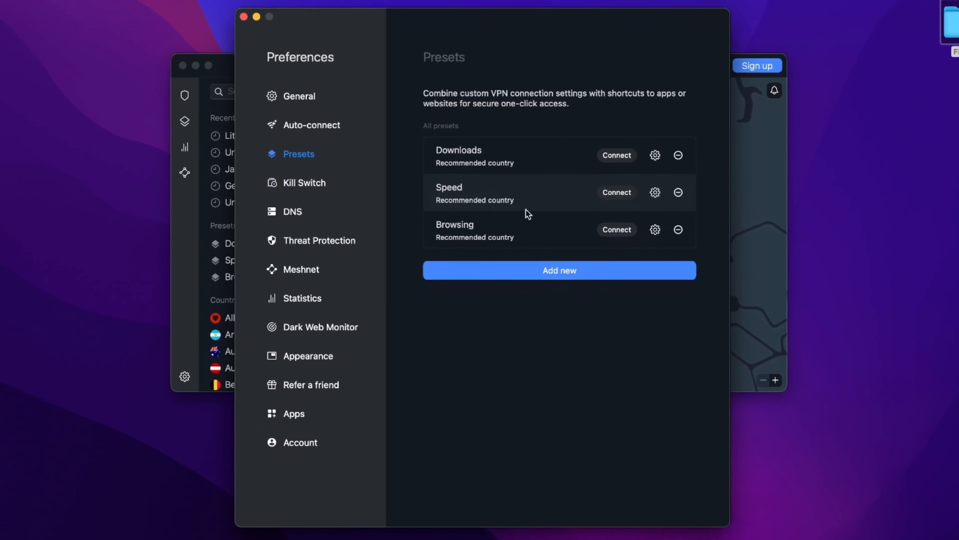
click(558, 270)
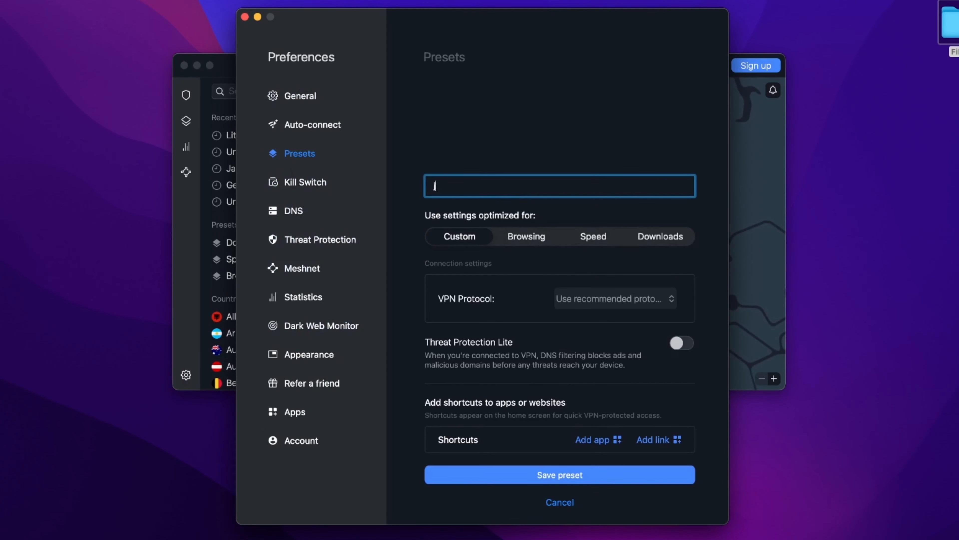
text(japan)
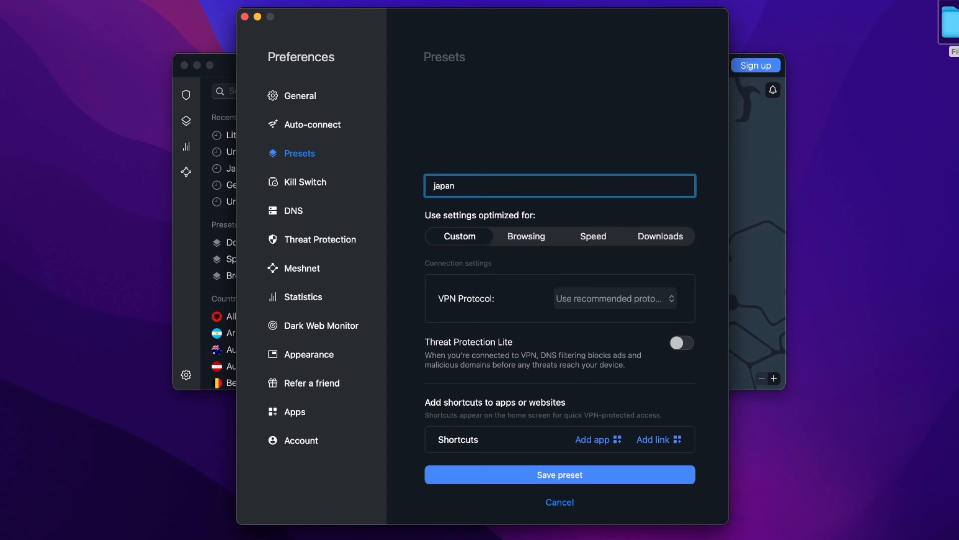
mouse_move(507, 240)
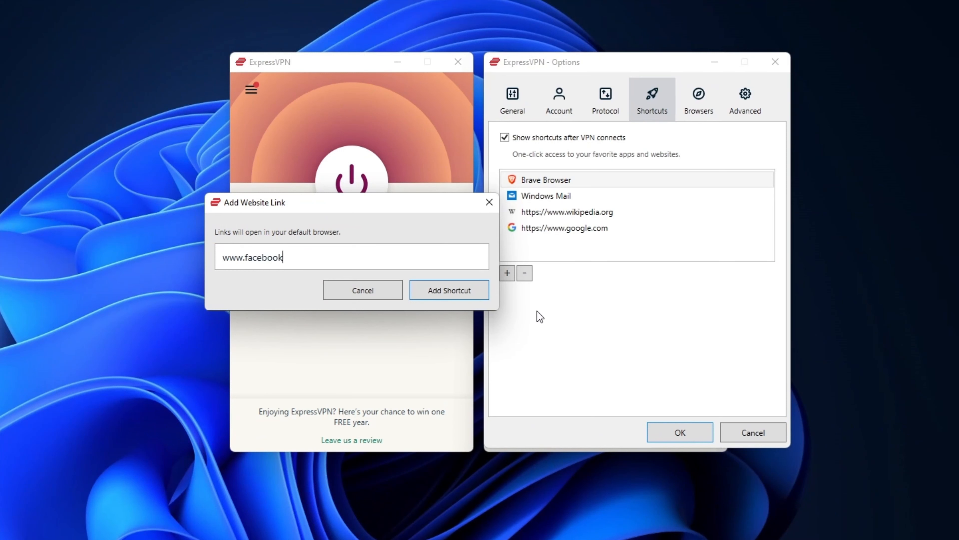
text(.com)
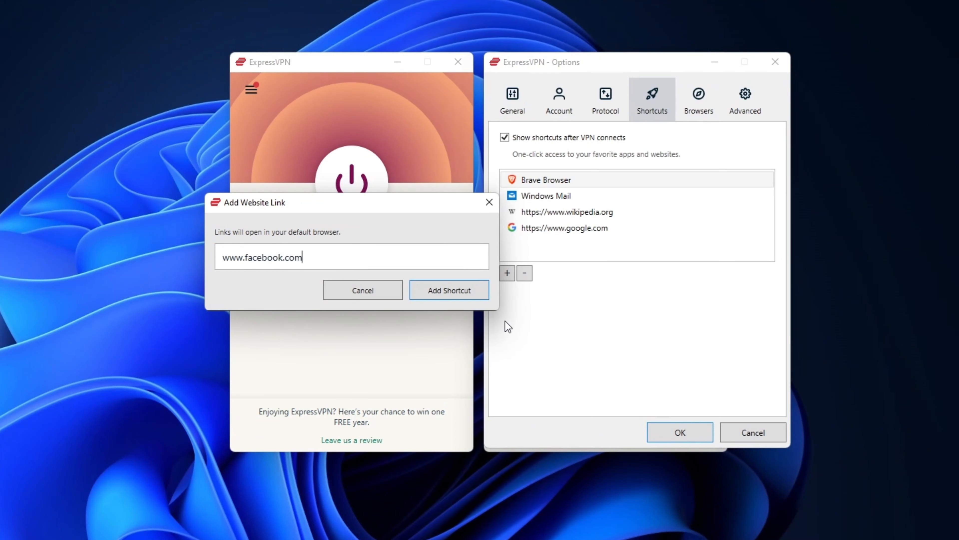
click(449, 289)
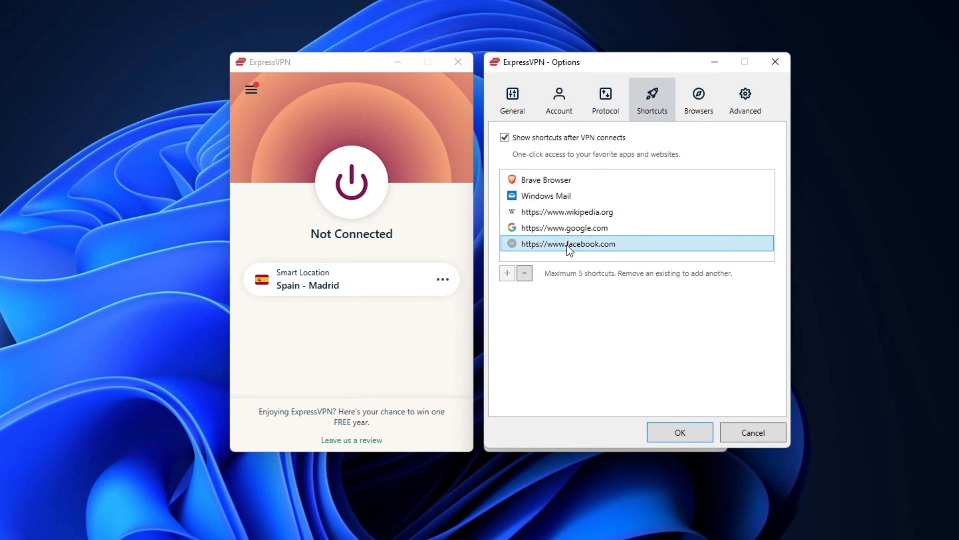
click(679, 432)
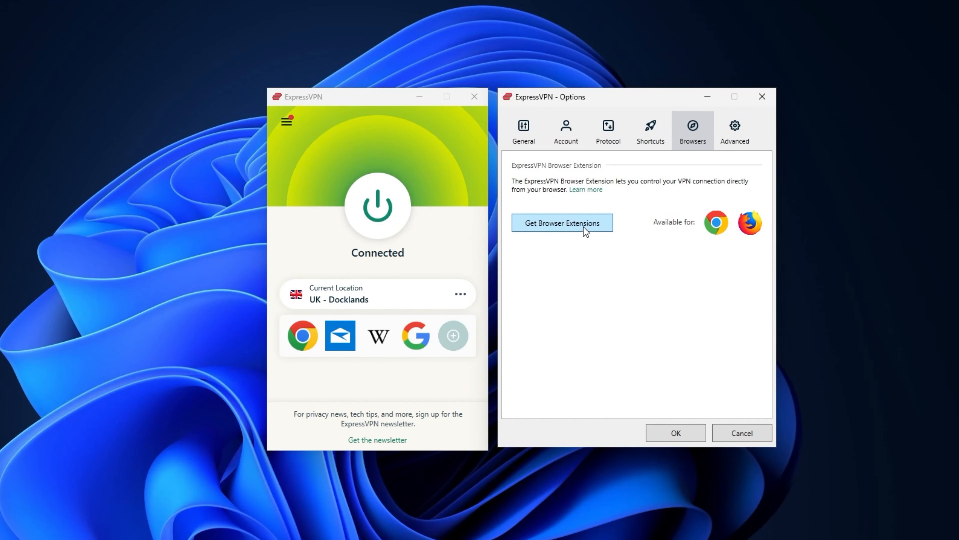
Get the browser extensions from the Browsers options, landing on the download page.
click(561, 221)
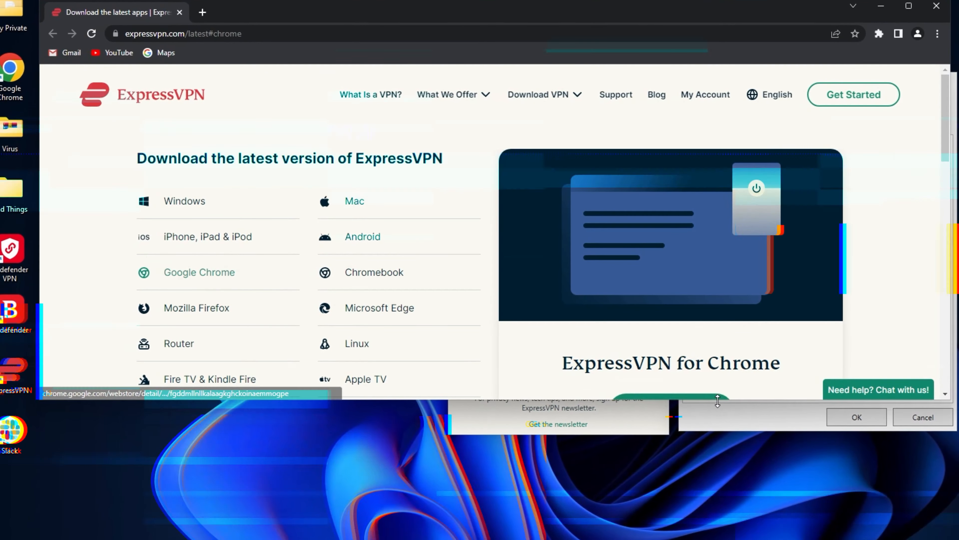
Show the Chrome extension's All Locations list, then return to the Mac app.
click(199, 272)
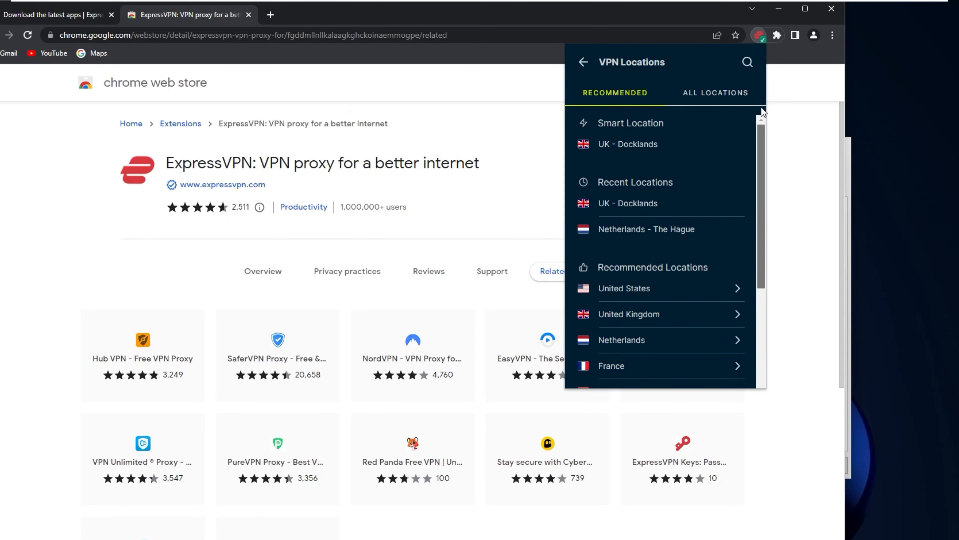
click(715, 93)
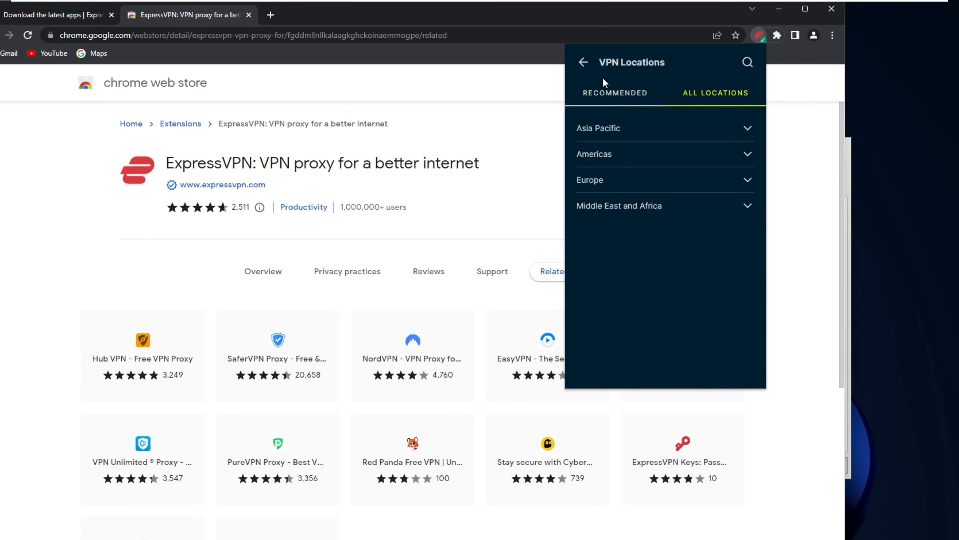
click(583, 62)
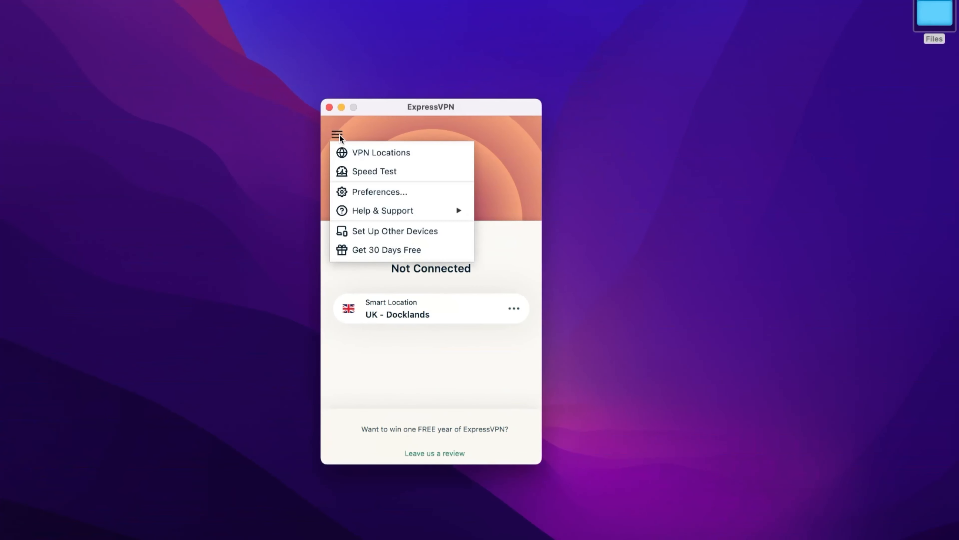
Enable 'Block trackers and malicious sites' in the Threat Manager preferences.
click(379, 191)
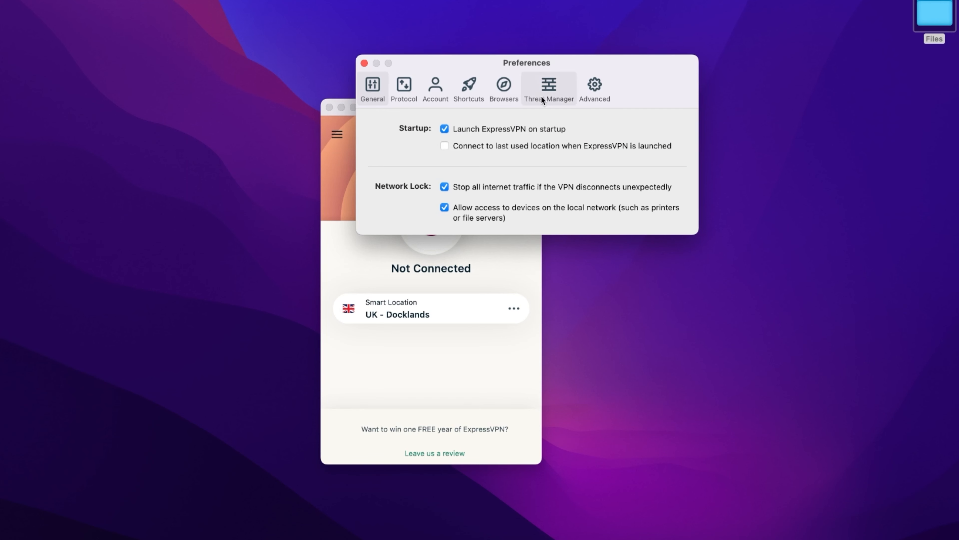
click(548, 87)
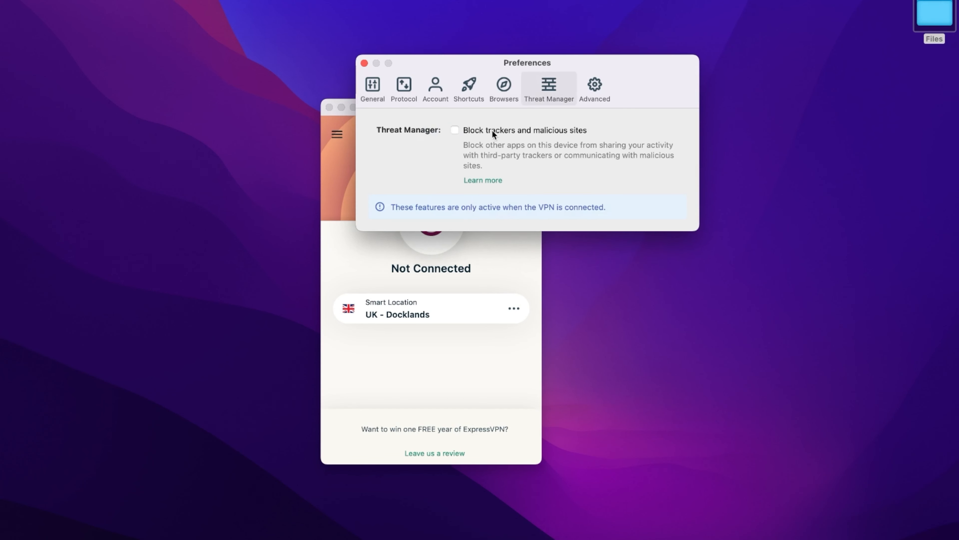
click(455, 130)
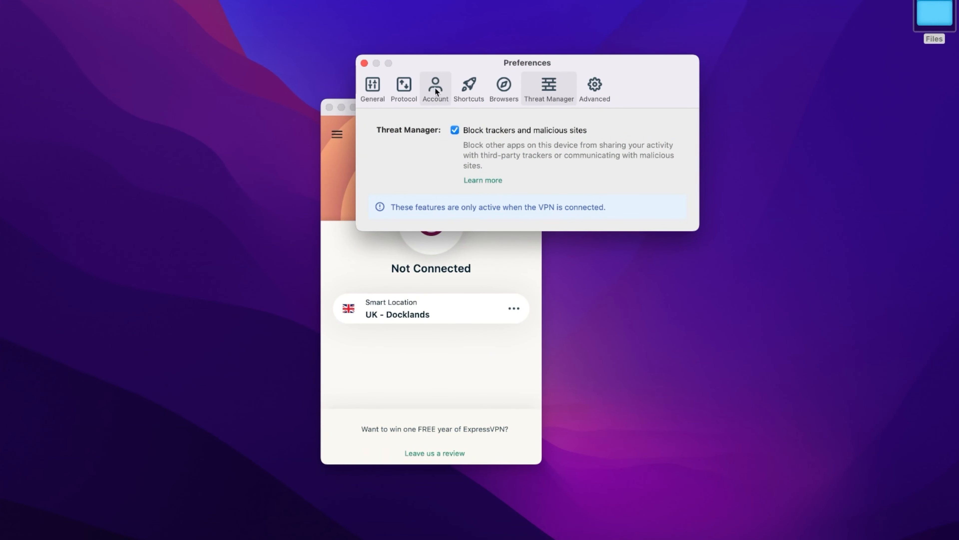
In Advanced preferences, toggle 'Prevent IPv6 address detection while connected' off and back on.
click(594, 88)
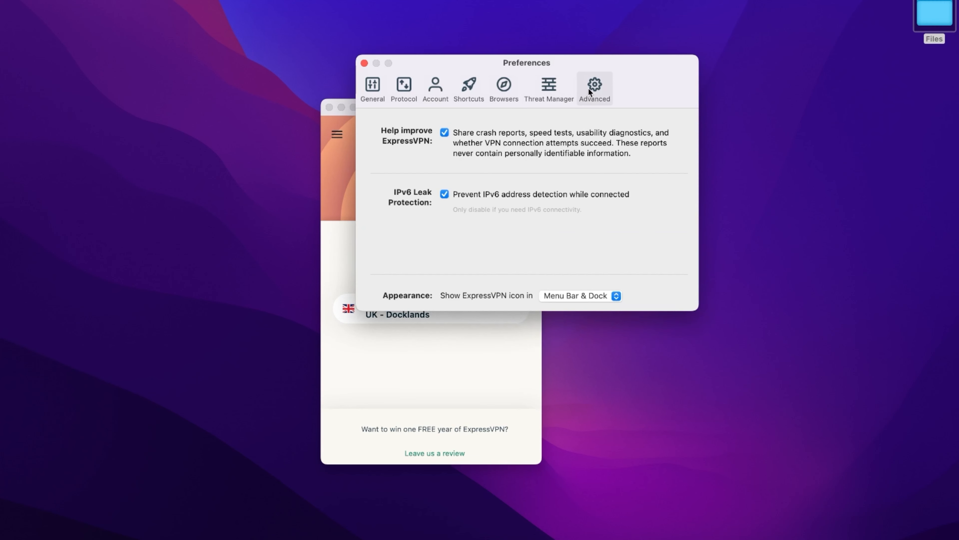
click(444, 194)
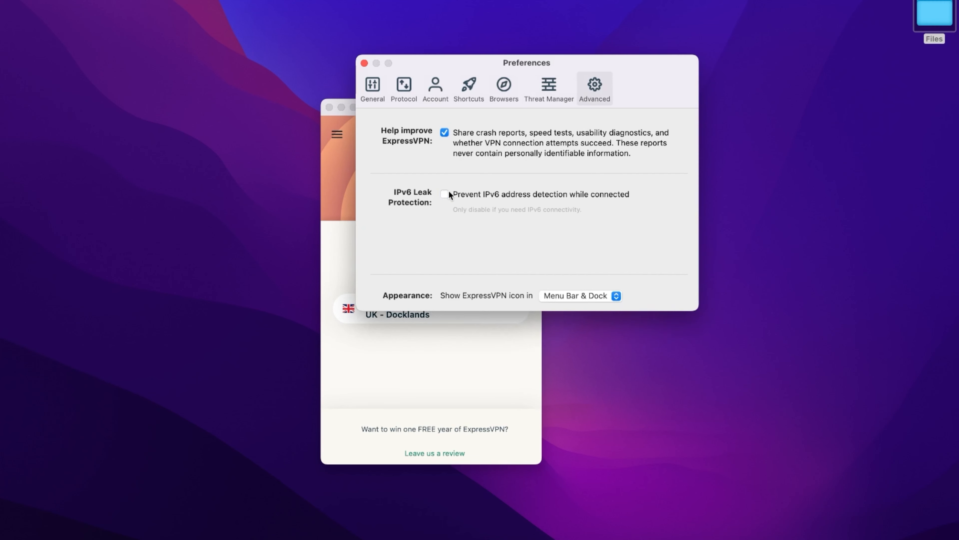
click(443, 194)
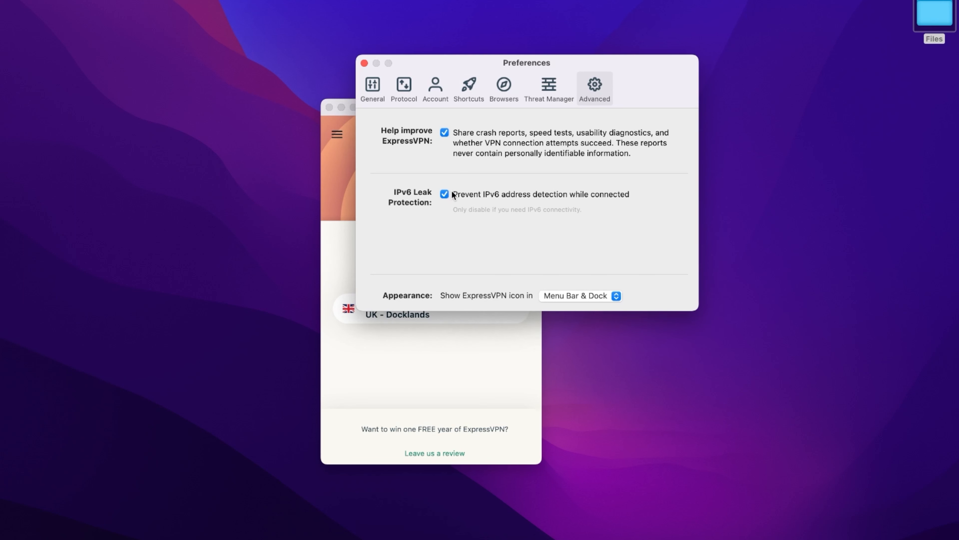
mouse_move(646, 332)
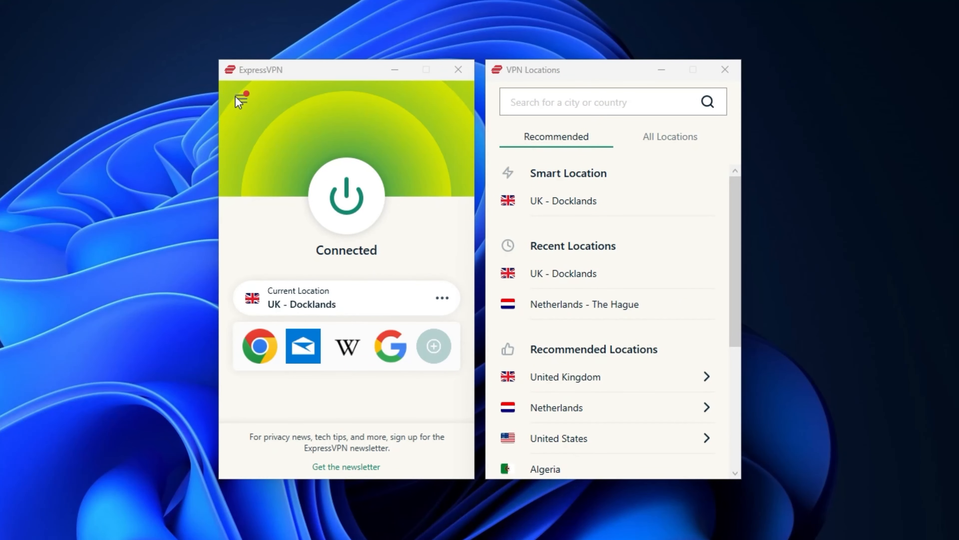
Show the hamburger main menu of the Windows app connected to UK - Docklands.
click(241, 98)
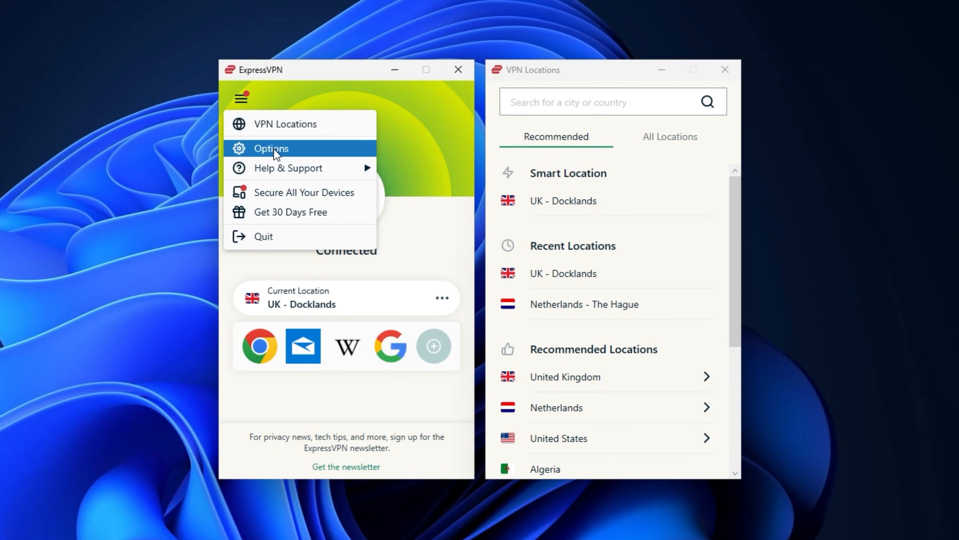